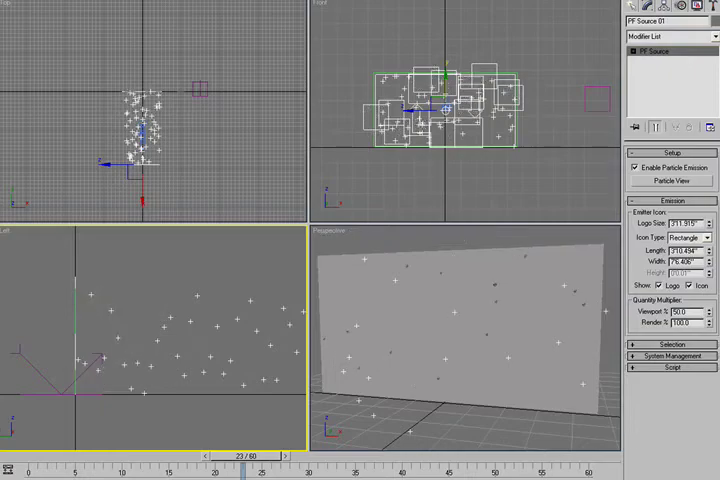
Switch the viewport to the CameraMapA camera view and render frame 35.
left_click(672, 181)
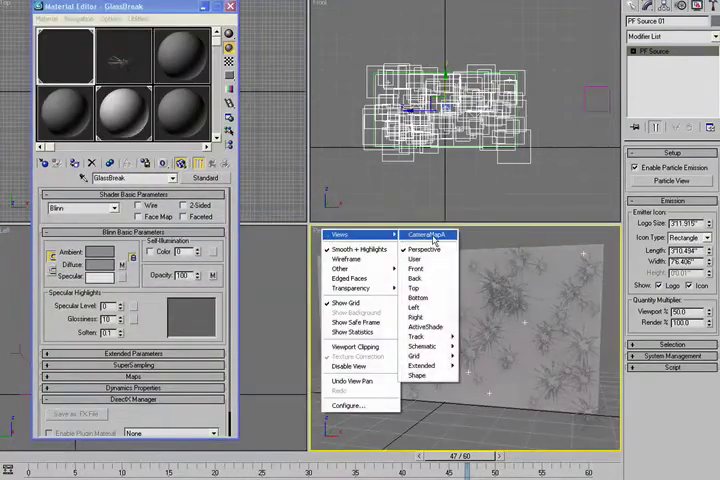
left_click(417, 233)
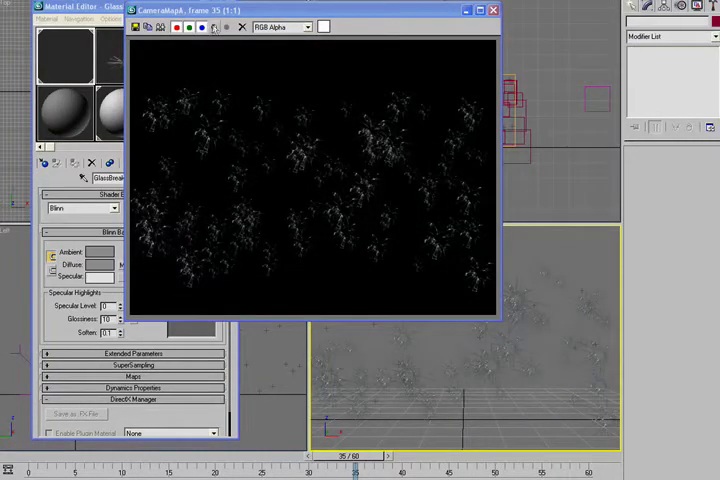
Close the frame-35 render window.
left_click(300, 10)
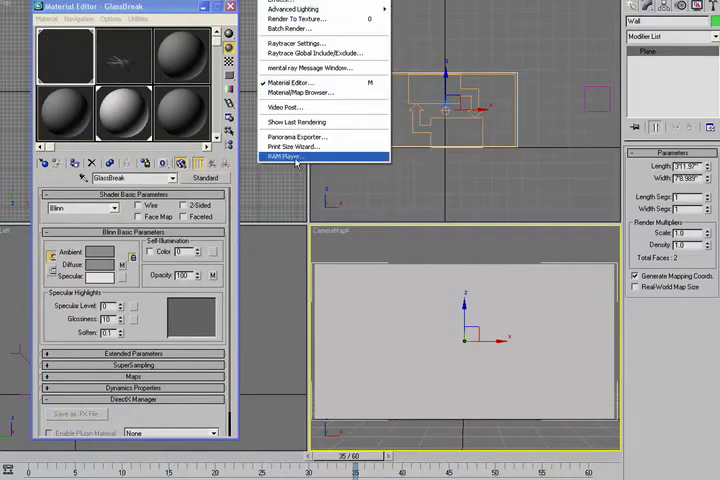
Load GlassCameraMap0000.ifl into RAM Player Channel A, play it, then exit.
left_click(288, 157)
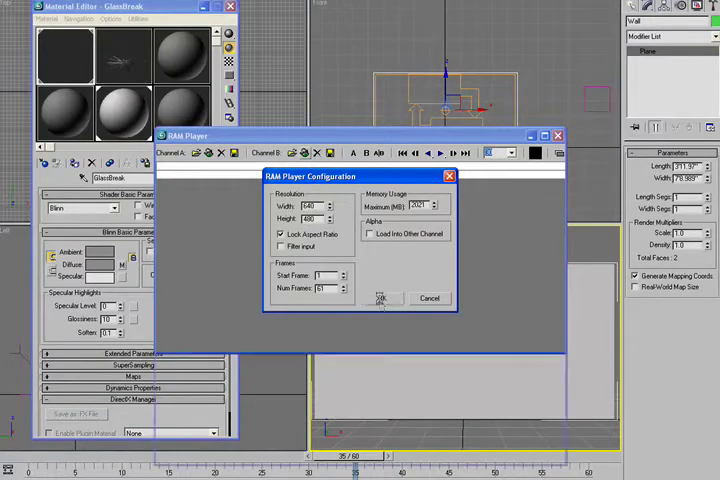
left_click(378, 298)
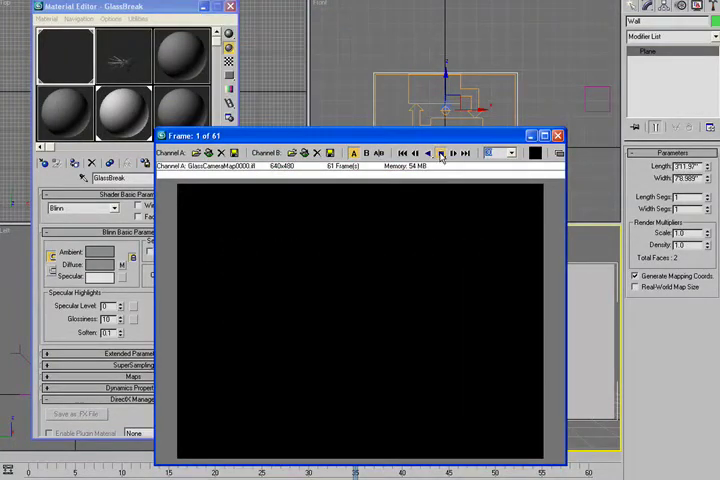
left_click(441, 152)
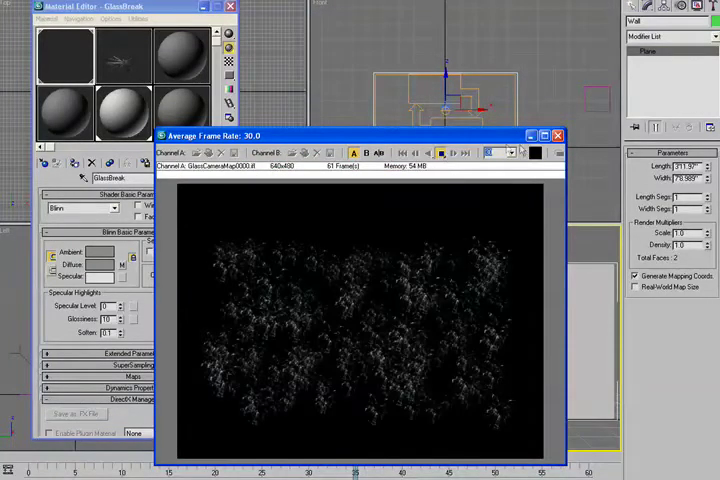
left_click(557, 135)
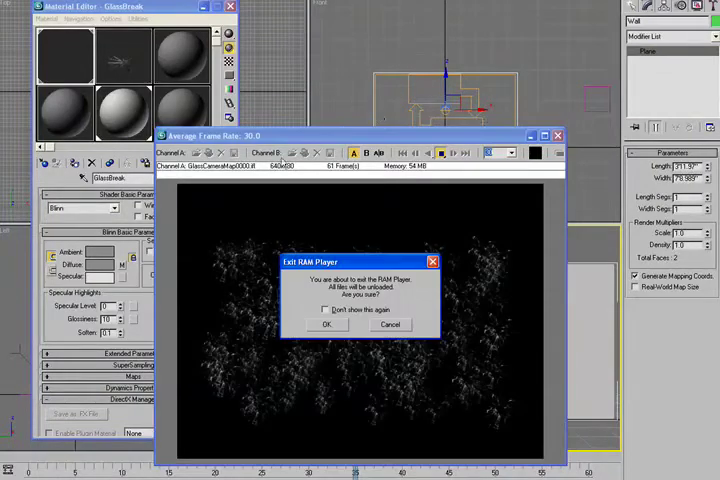
left_click(328, 324)
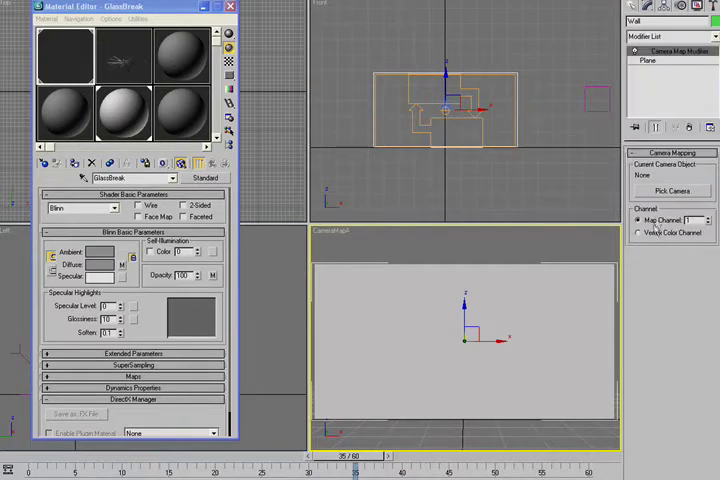
Pick CameraMapA as the Wall's Camera Map modifier camera.
left_click(673, 191)
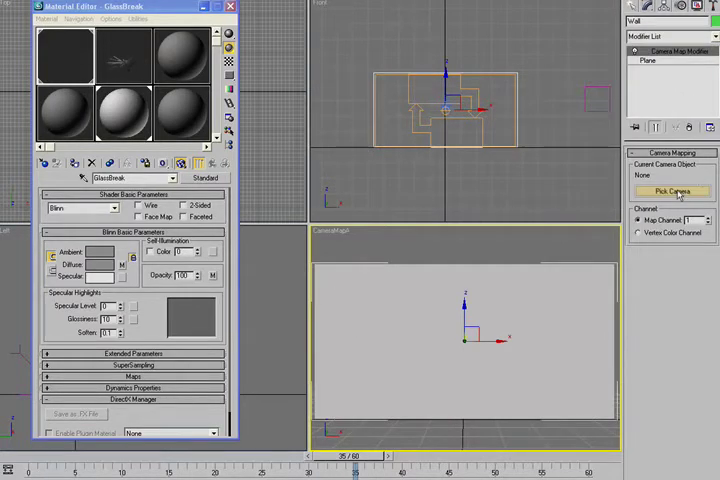
left_click(673, 191)
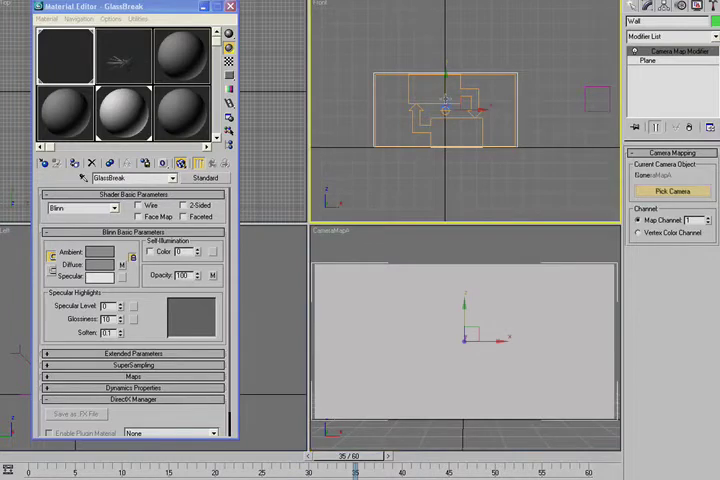
left_click(672, 191)
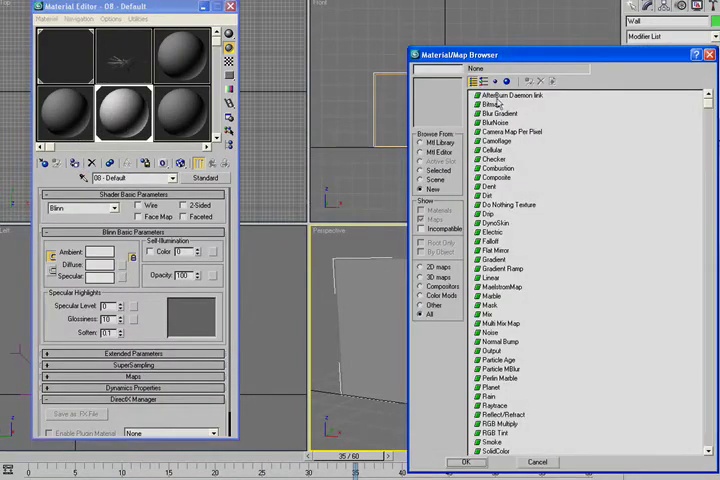
Add a Bitmap map loading GlassCameraMap0000.ifl, with Bump amount -30.
left_click(490, 103)
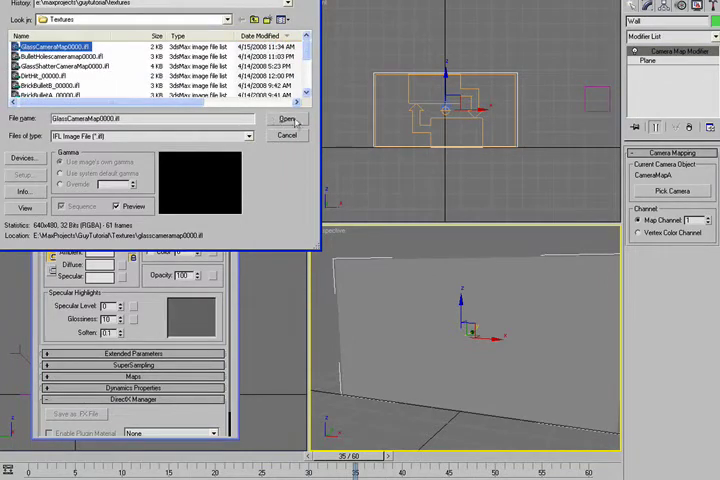
left_click(287, 119)
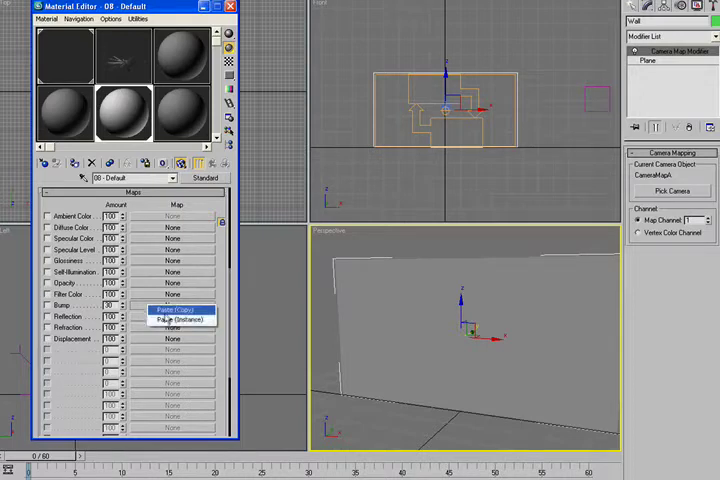
Paste the shard bitmap as an instance into the Bump slot and render frame 32.
left_click(175, 310)
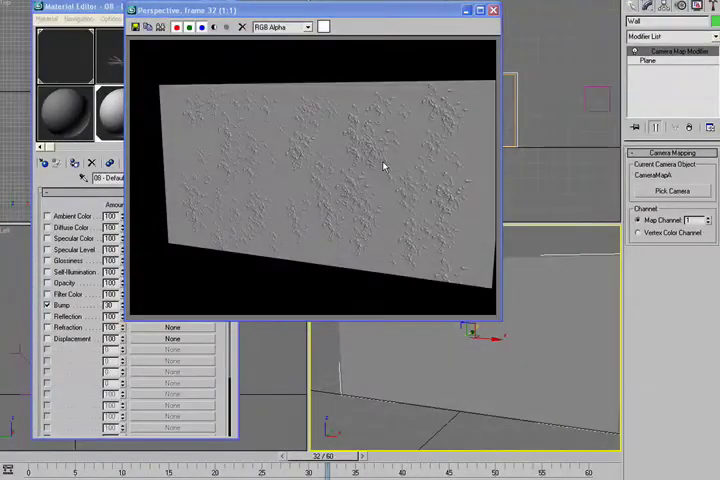
left_click(493, 10)
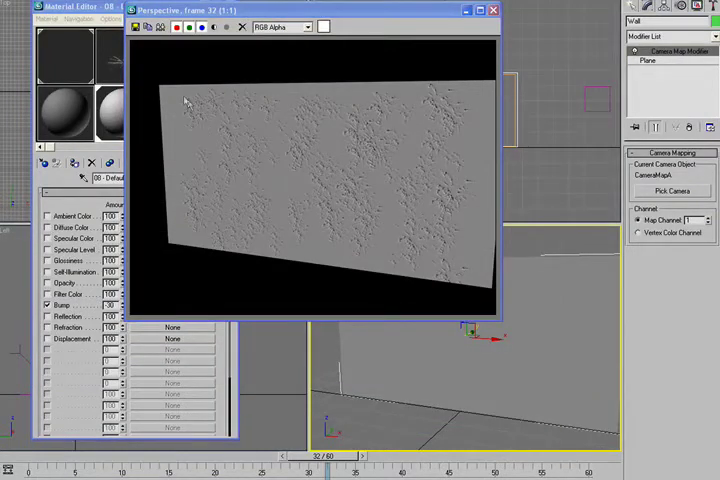
mouse_move(403, 173)
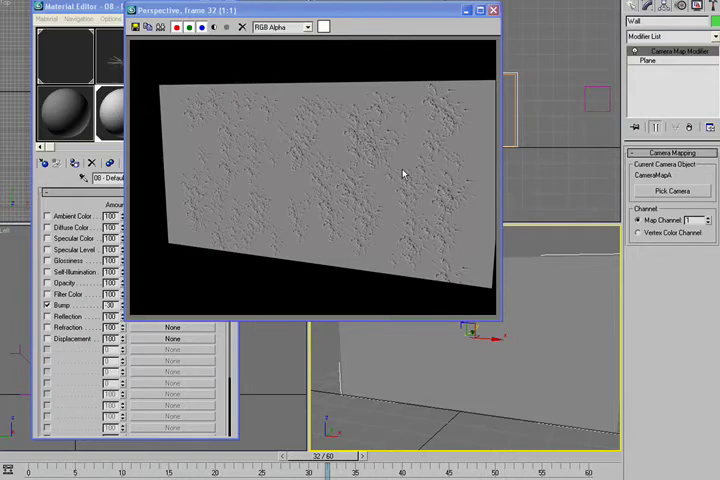
mouse_move(185, 137)
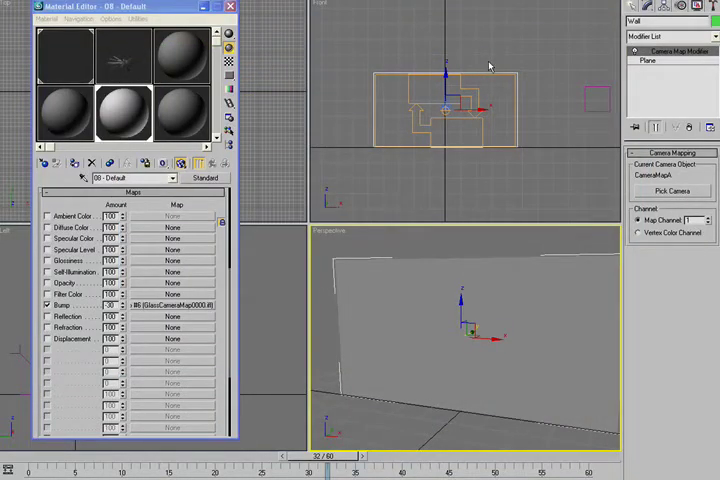
mouse_move(490, 183)
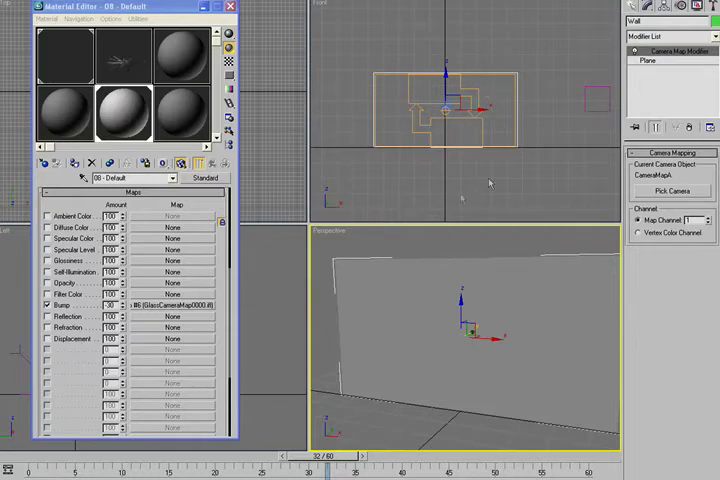